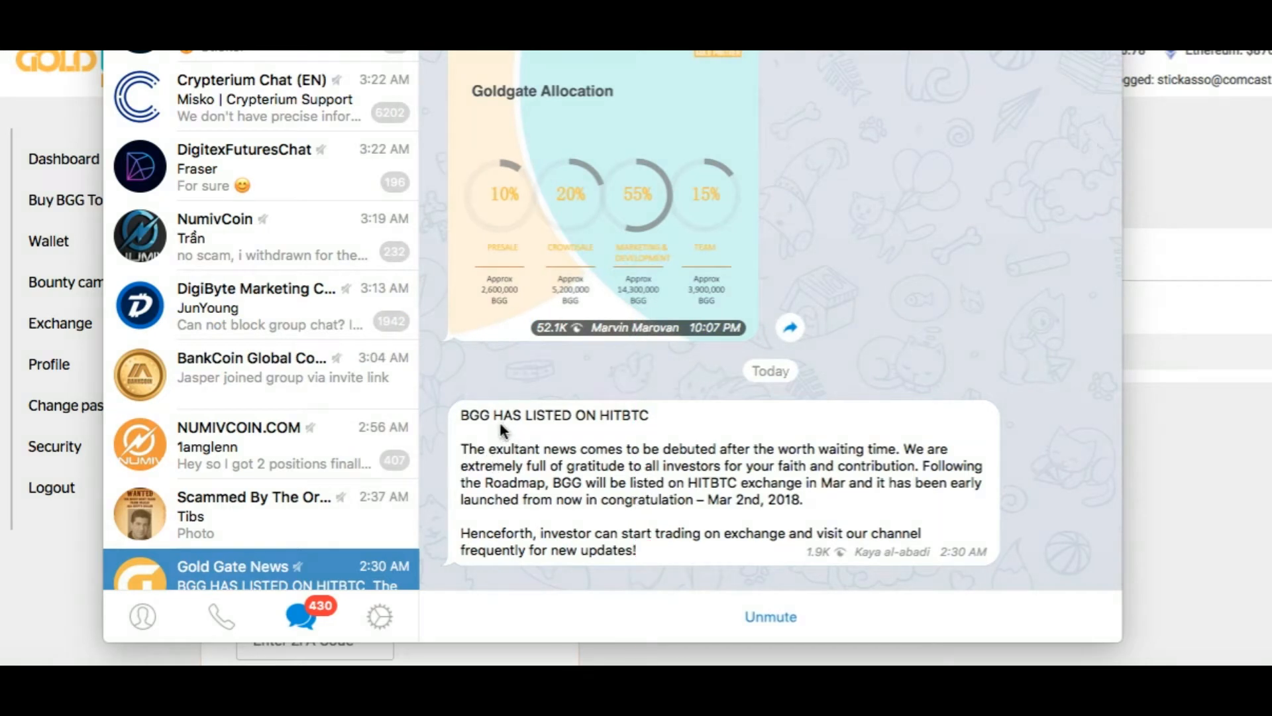
mouse_move(607, 435)
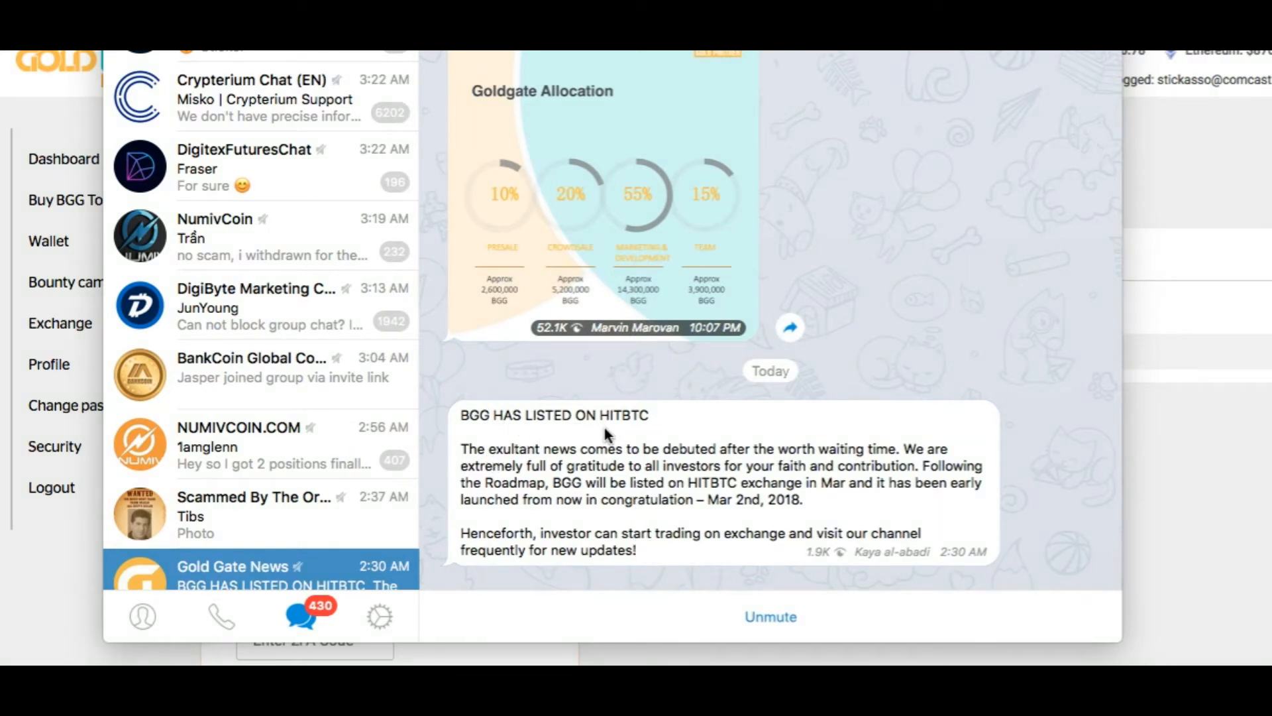
mouse_move(461, 458)
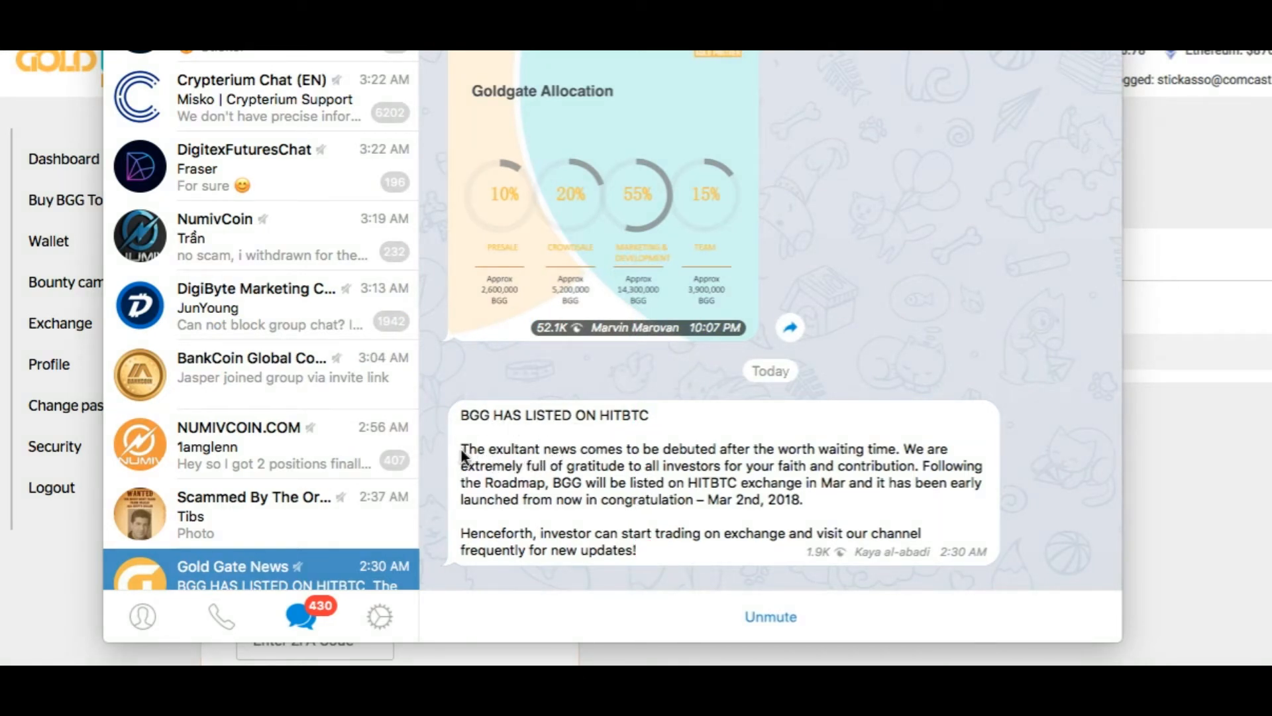
mouse_move(688, 472)
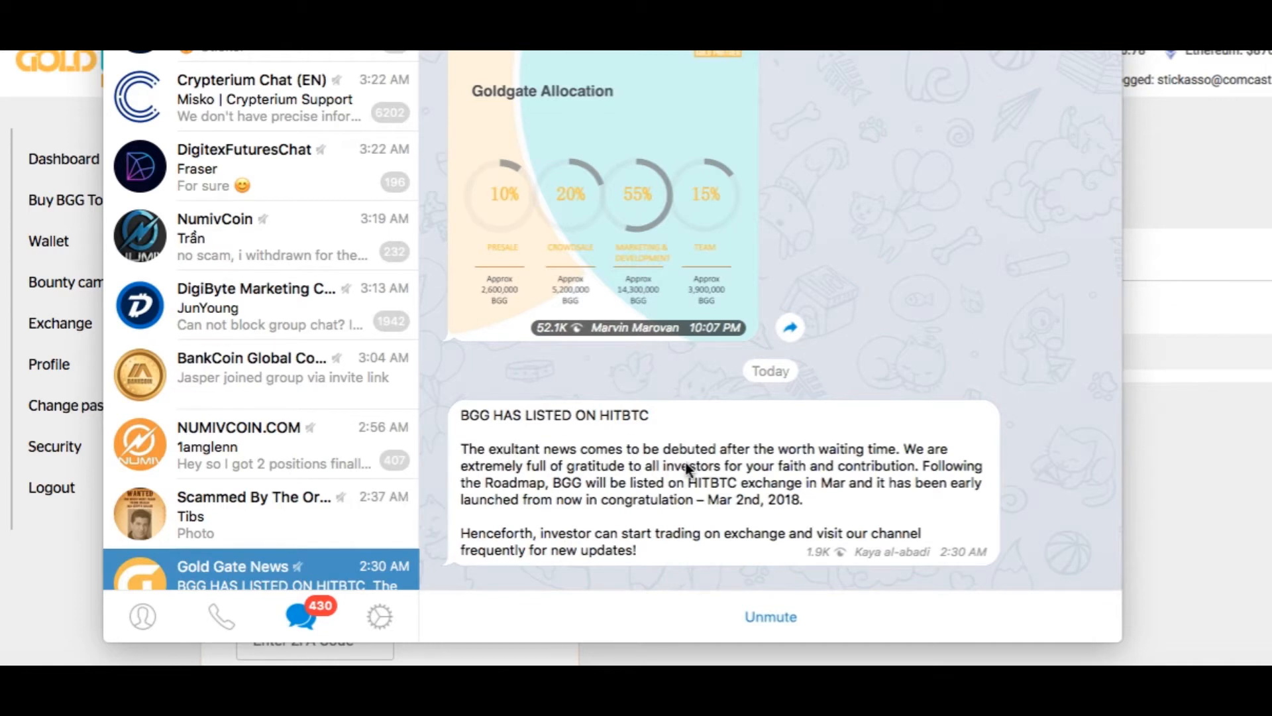
mouse_move(839, 465)
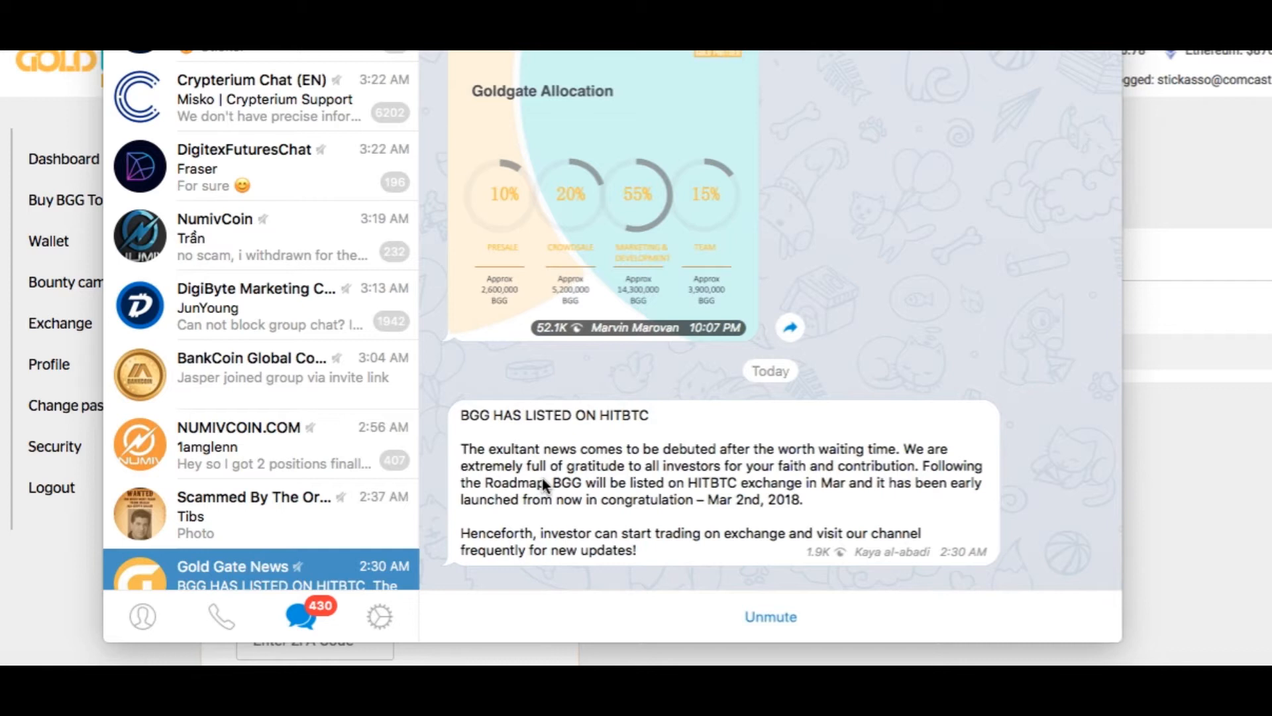
mouse_move(679, 480)
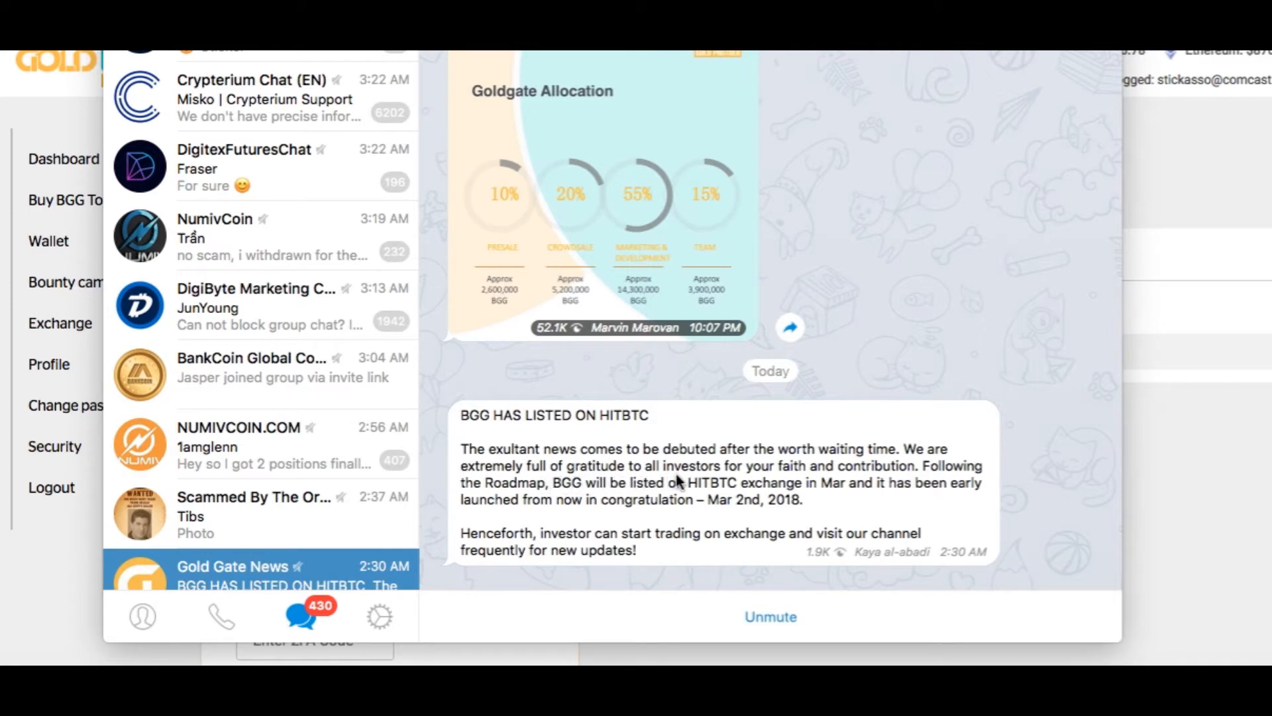
mouse_move(901, 500)
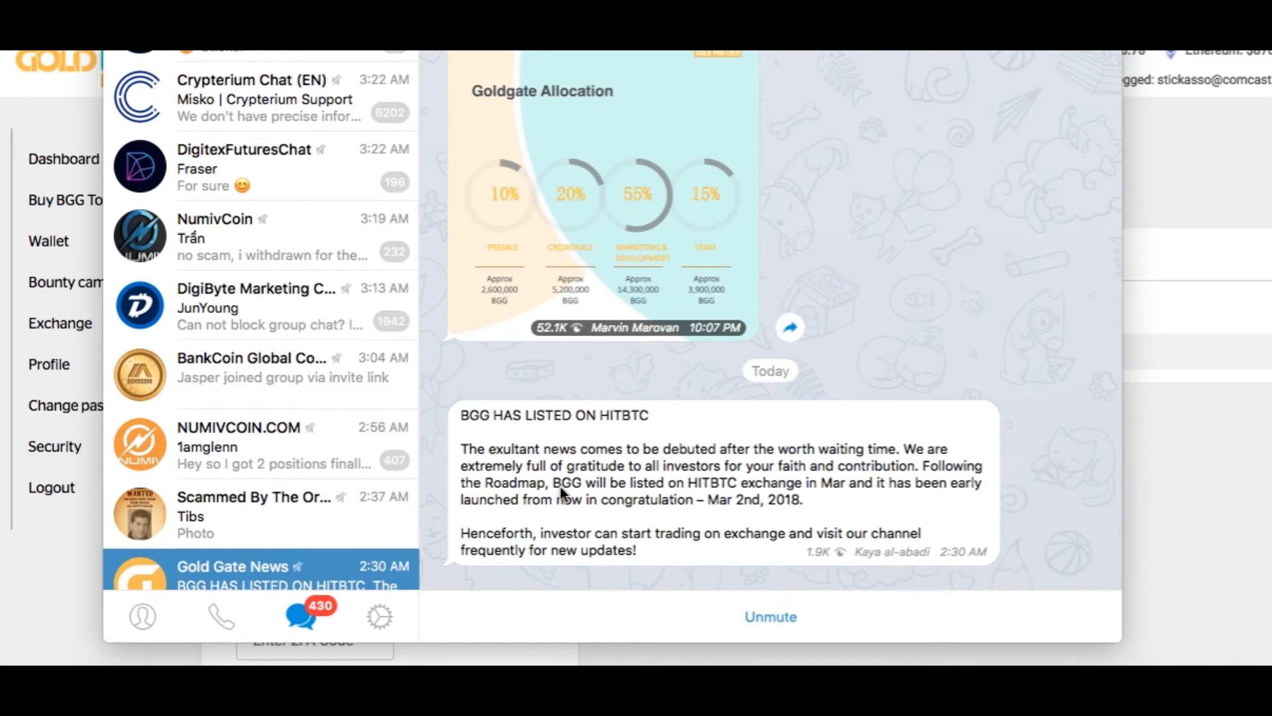
mouse_move(723, 495)
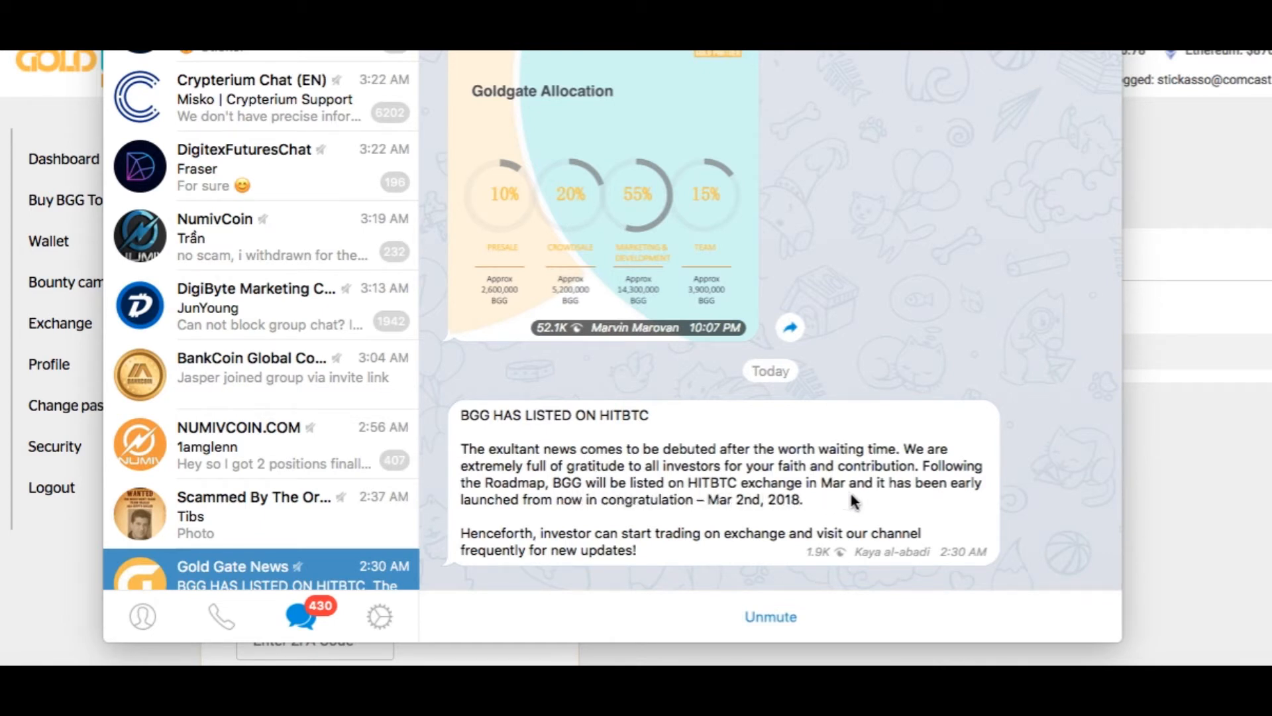
mouse_move(570, 515)
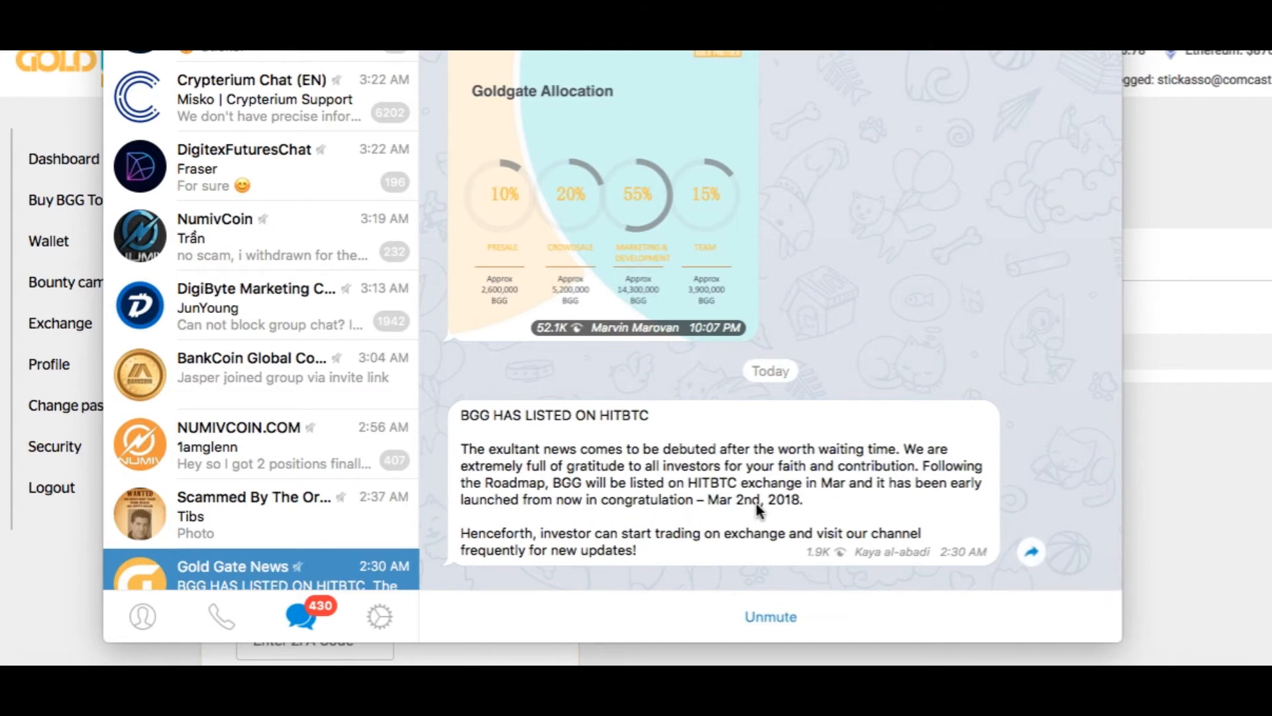
mouse_move(556, 562)
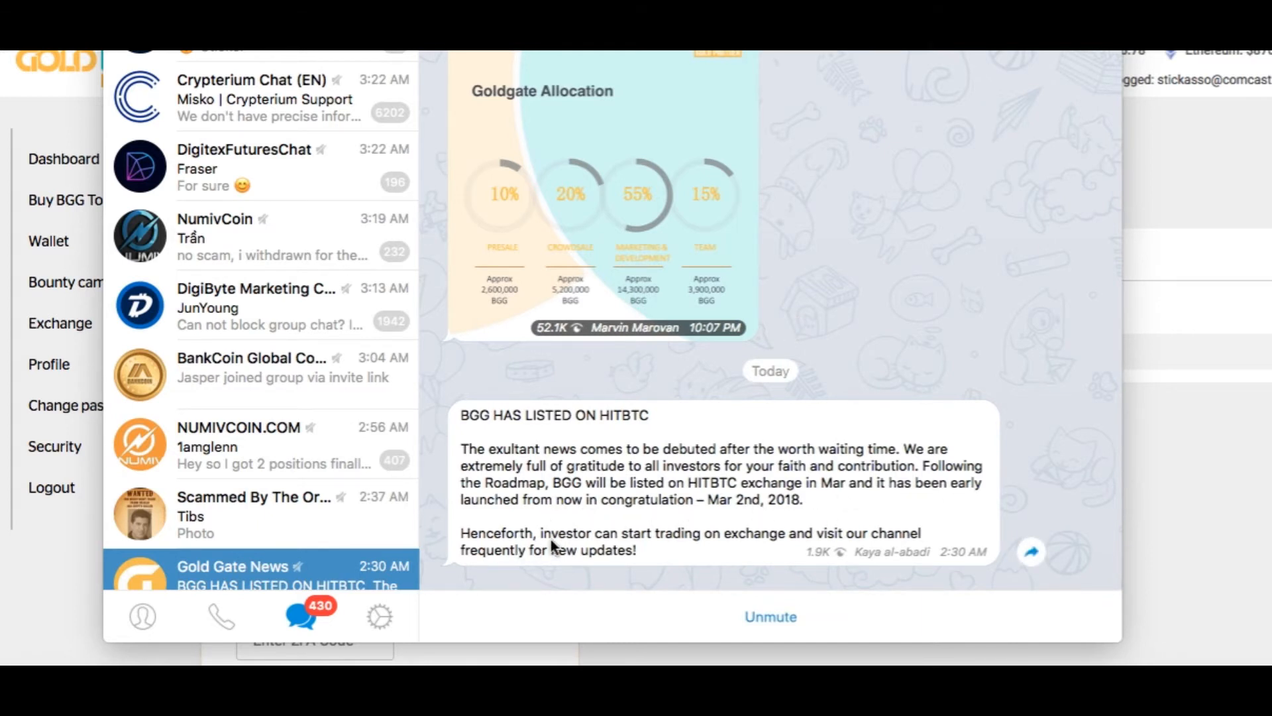
mouse_move(689, 545)
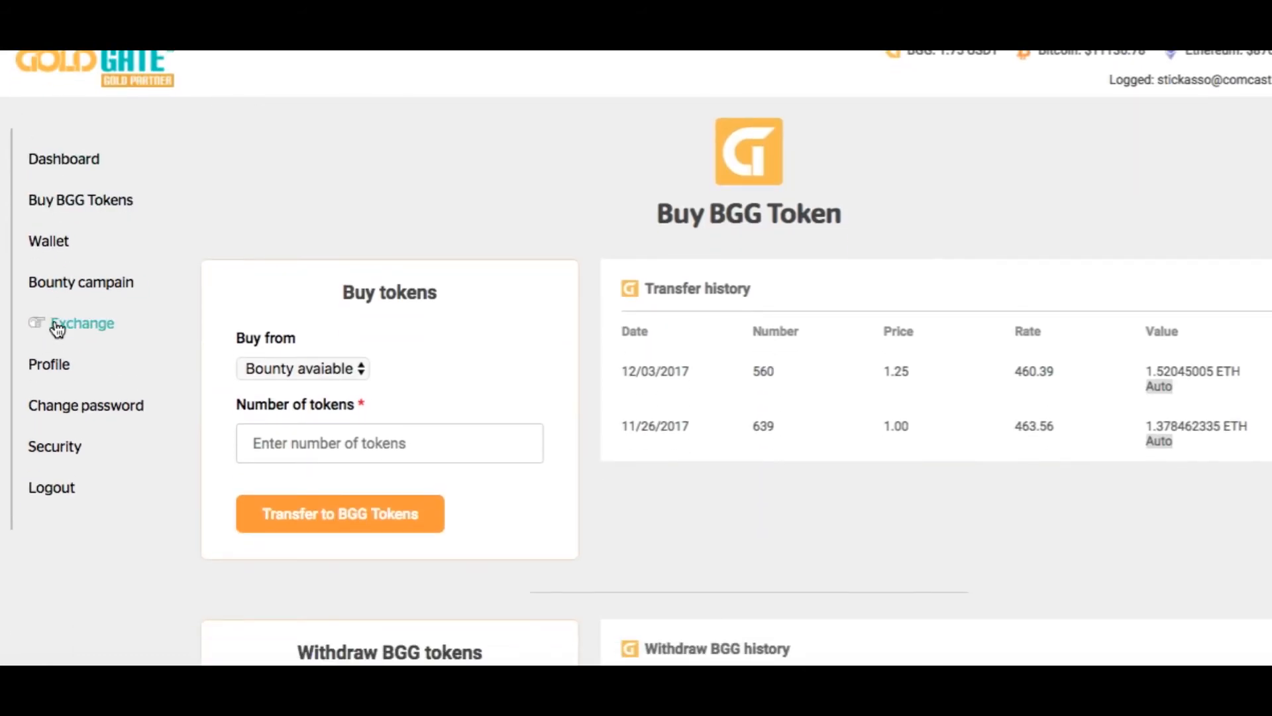
Step: Go to the Exchange section from the Goldgate dashboard sidebar
click(83, 323)
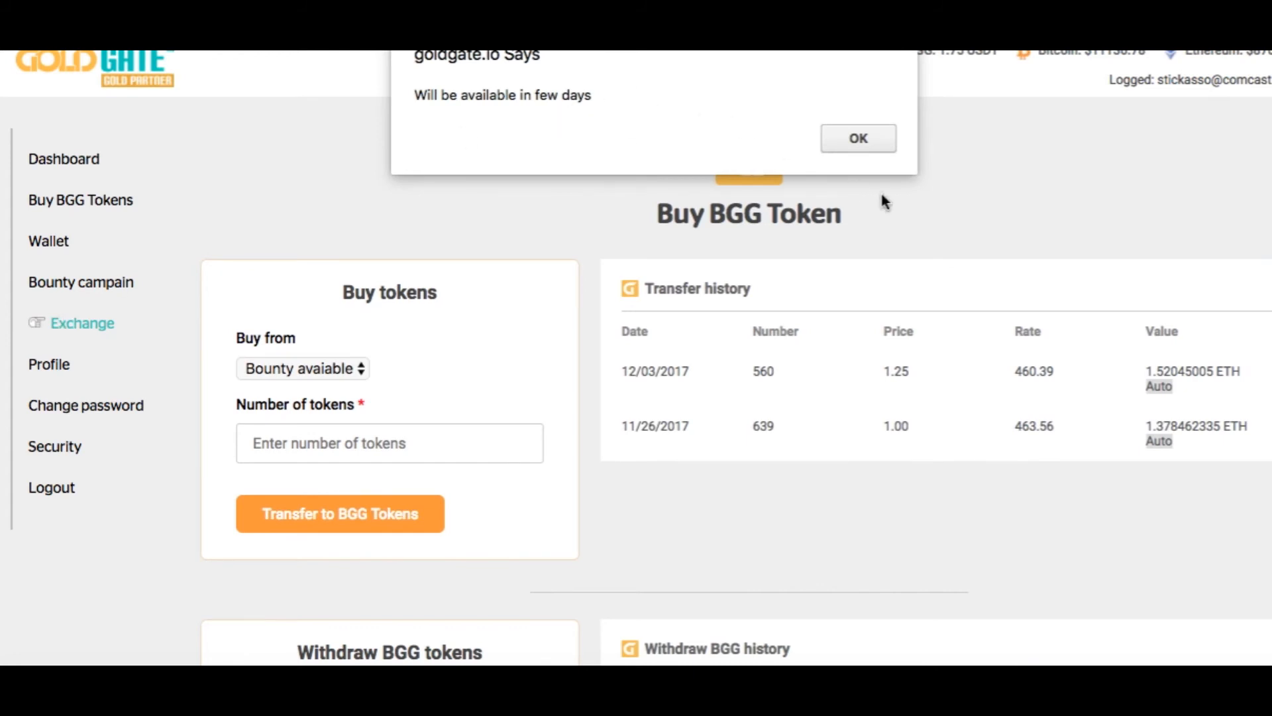
mouse_move(954, 228)
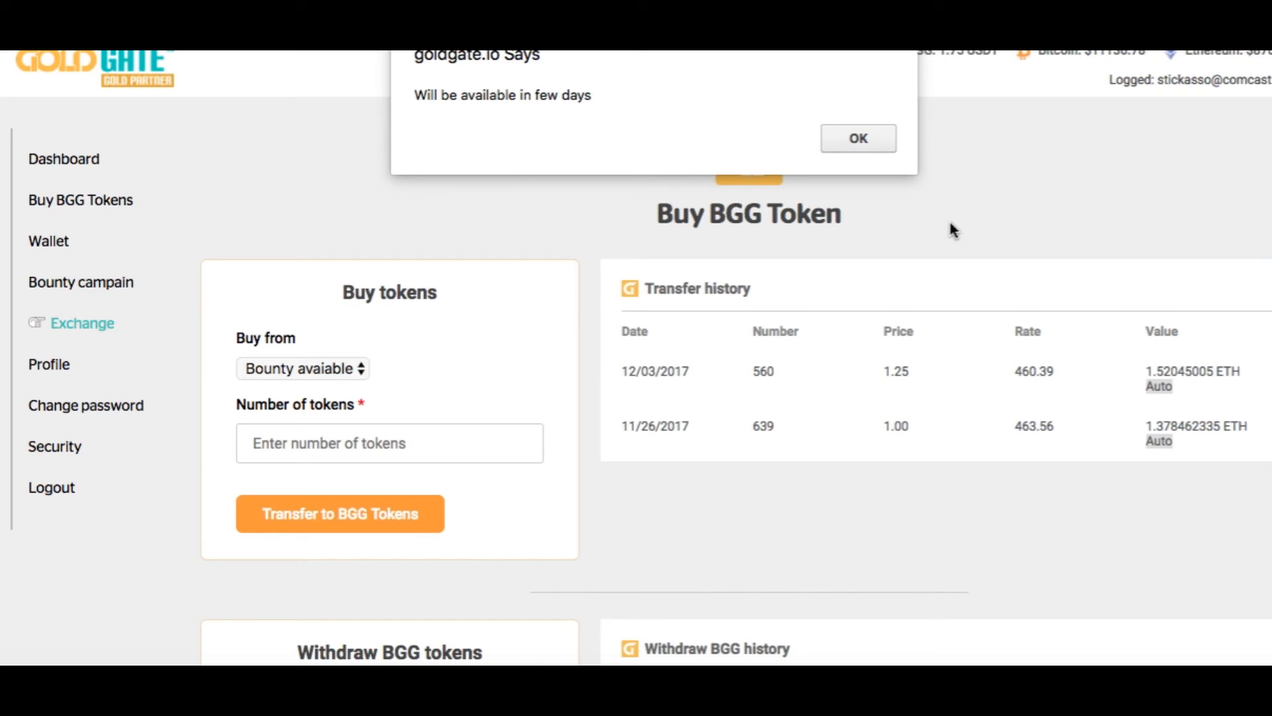
mouse_move(79, 351)
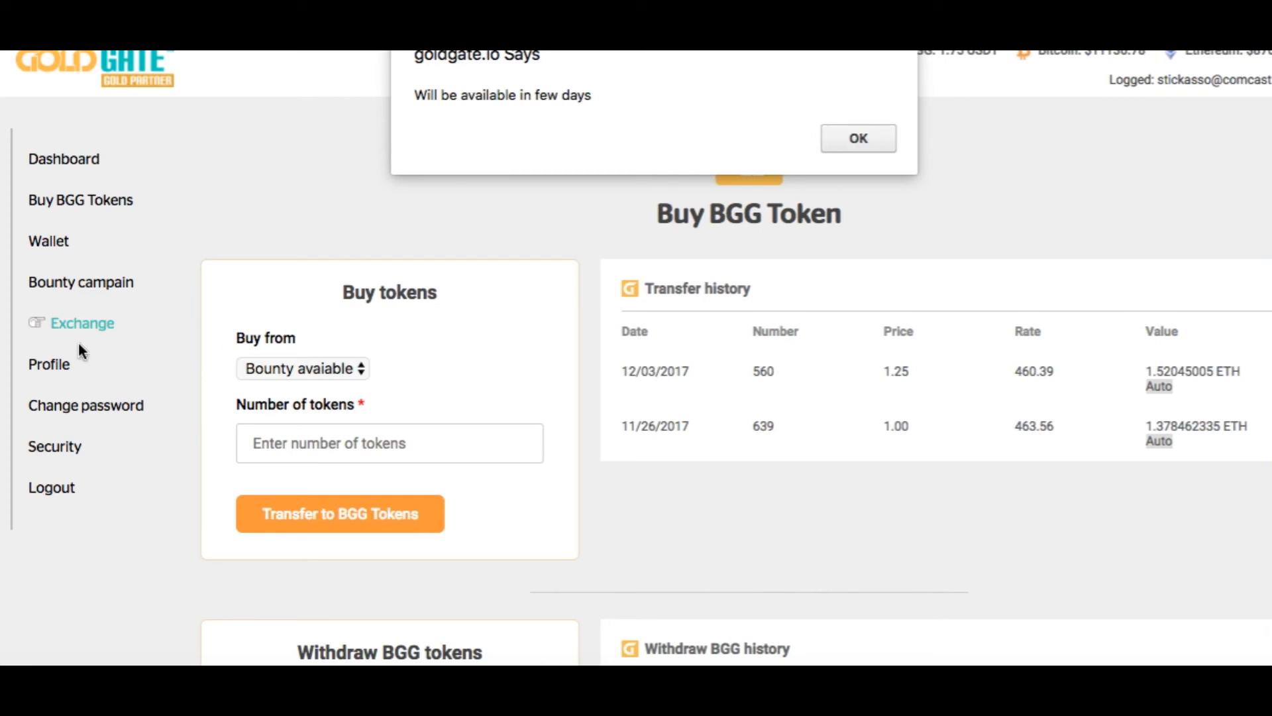
mouse_move(888, 154)
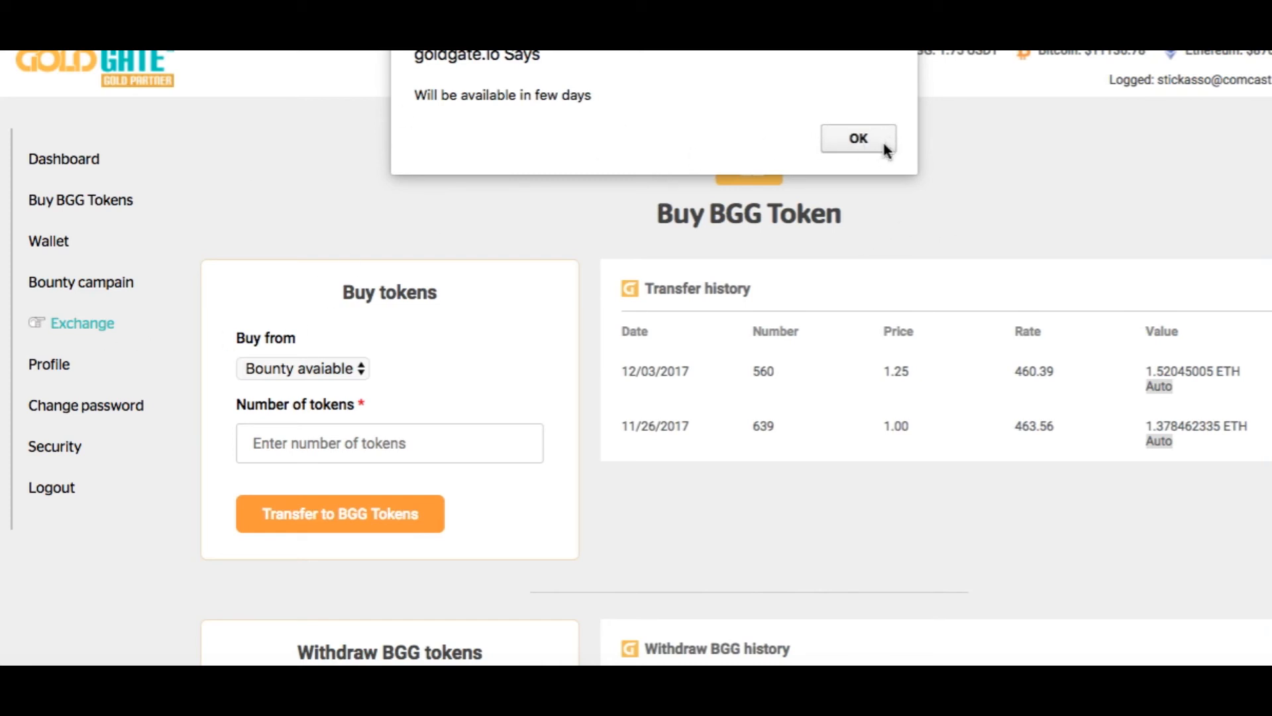
Step: Acknowledge the 'Will be available in few days' alert, returning to the Buy BGG Token page
click(858, 139)
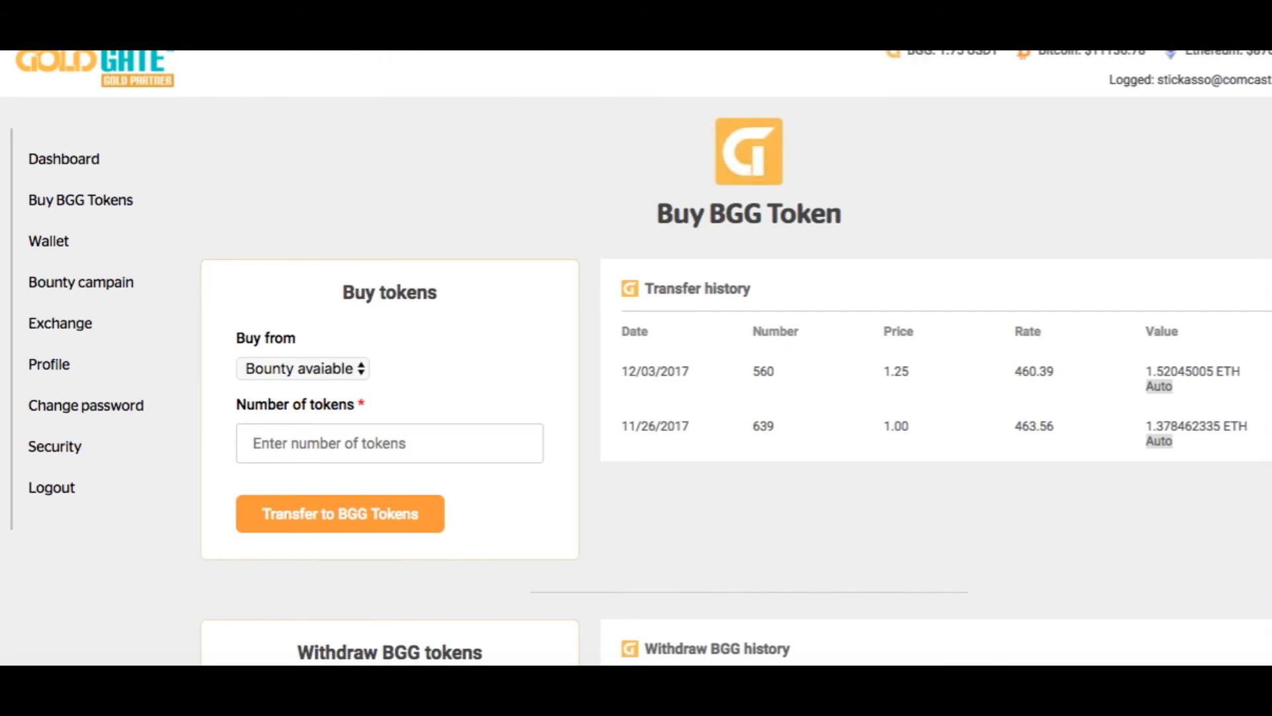